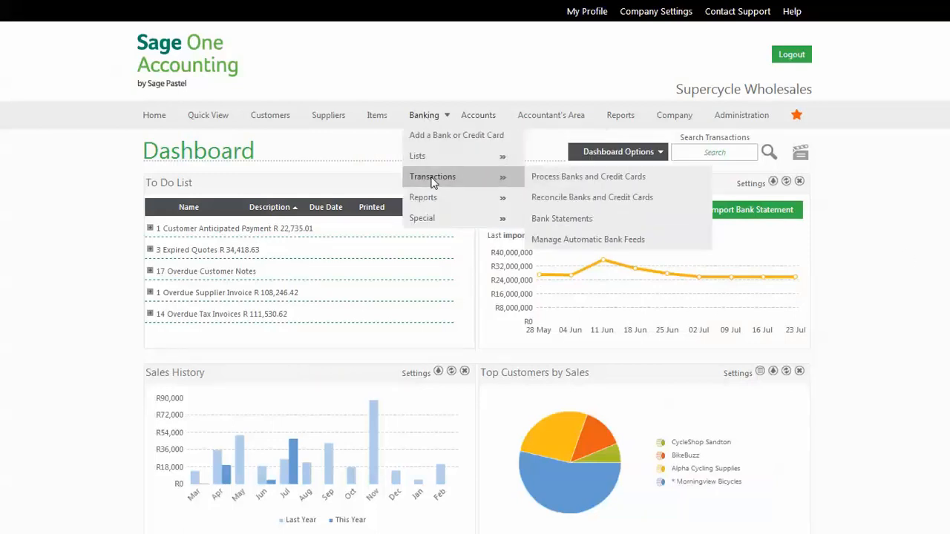
mouse_move(561, 218)
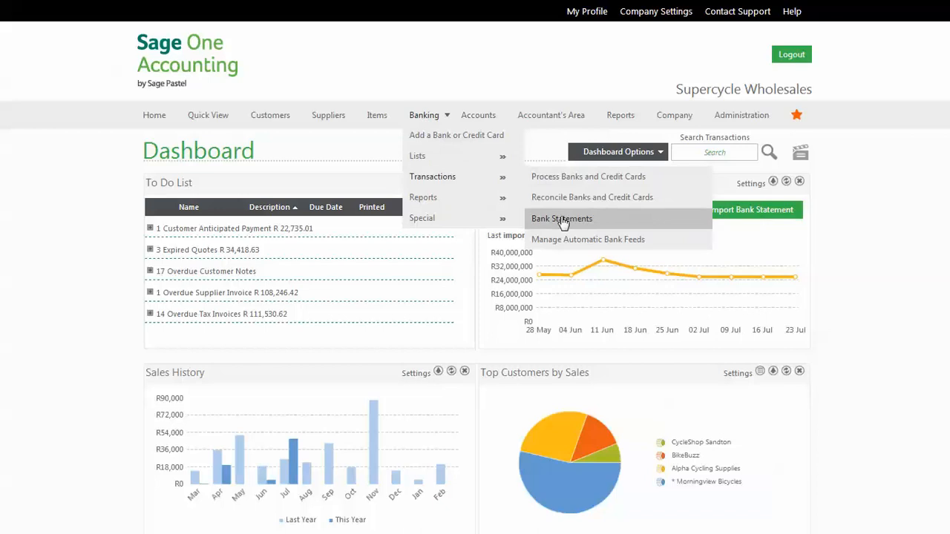
- Go to Banking > Transactions > Bank Statements to reach the statement import page
click(561, 218)
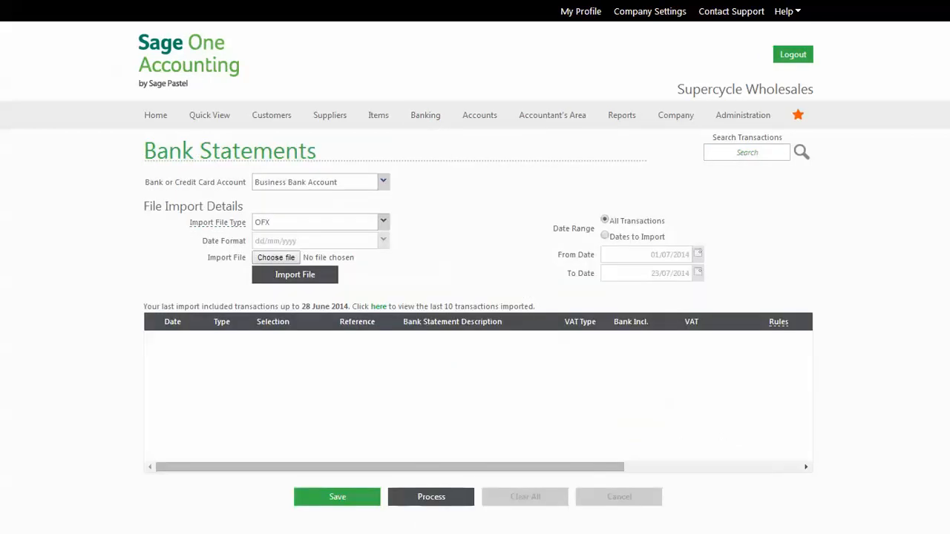
mouse_move(437, 190)
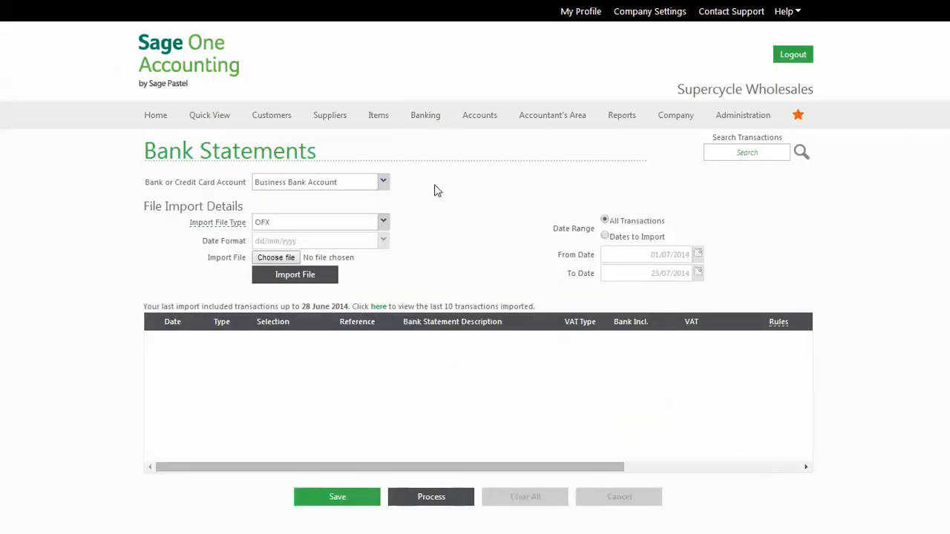
- Keep Business Bank Account, set the import file type to CSV, and view the CSV setup help
click(383, 181)
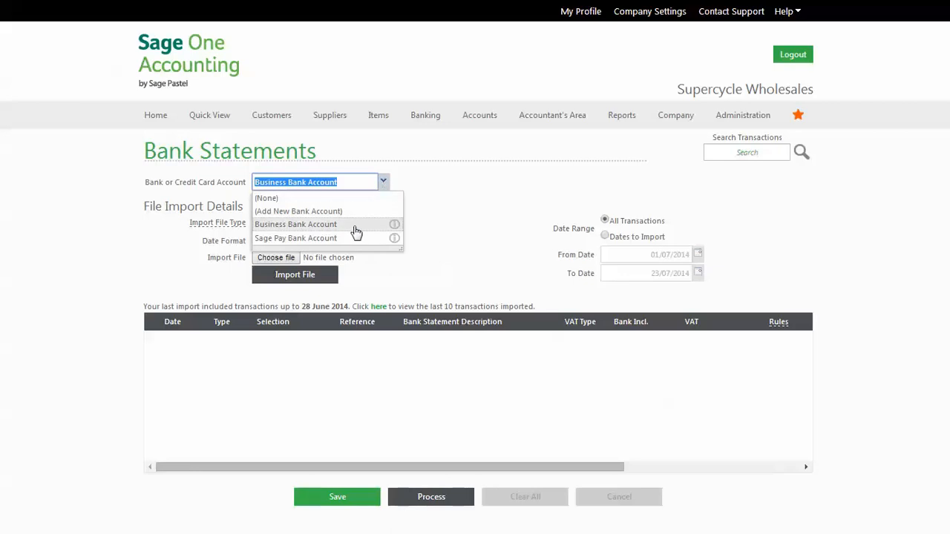
mouse_move(401, 229)
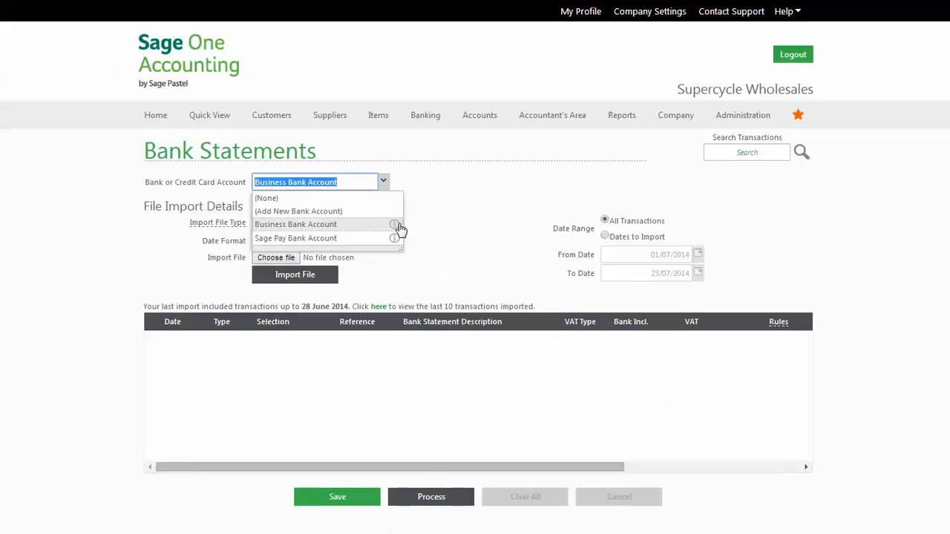
click(295, 224)
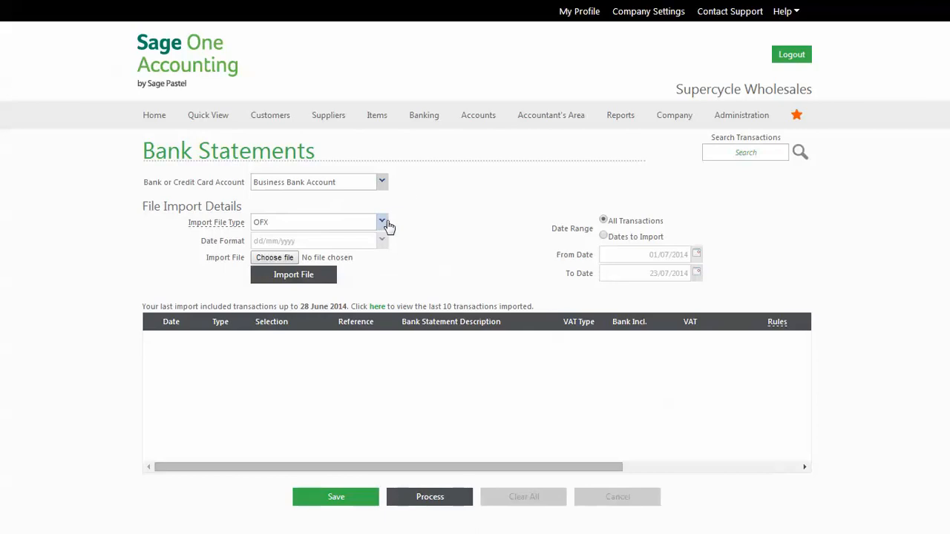
click(381, 222)
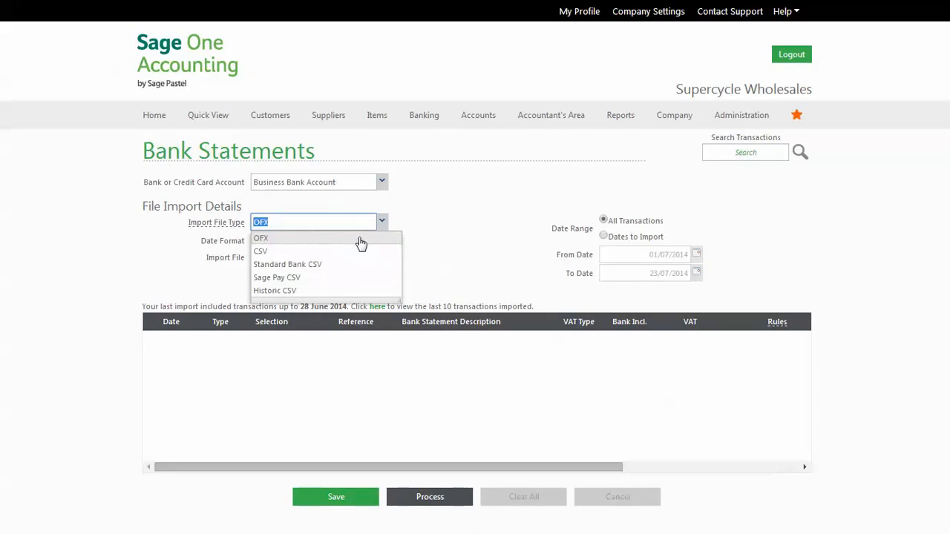
mouse_move(357, 256)
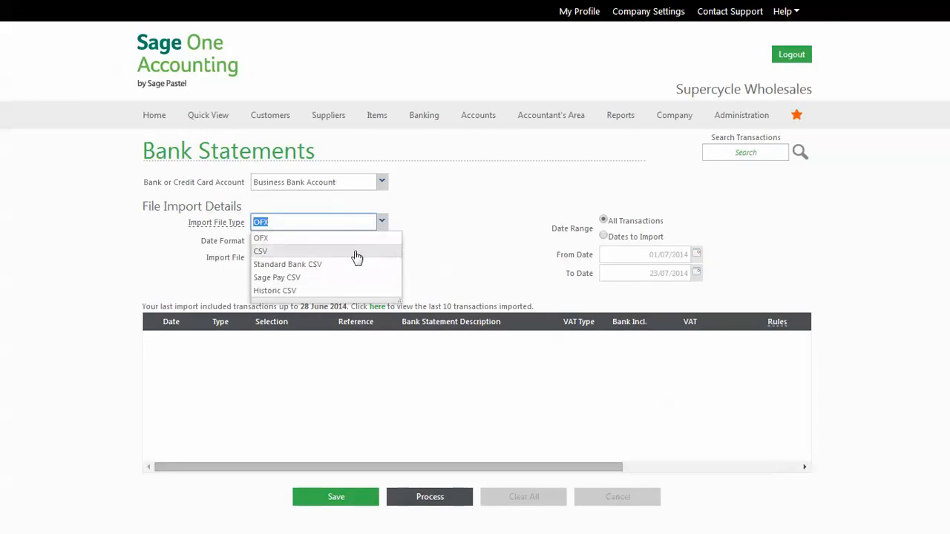
mouse_move(360, 241)
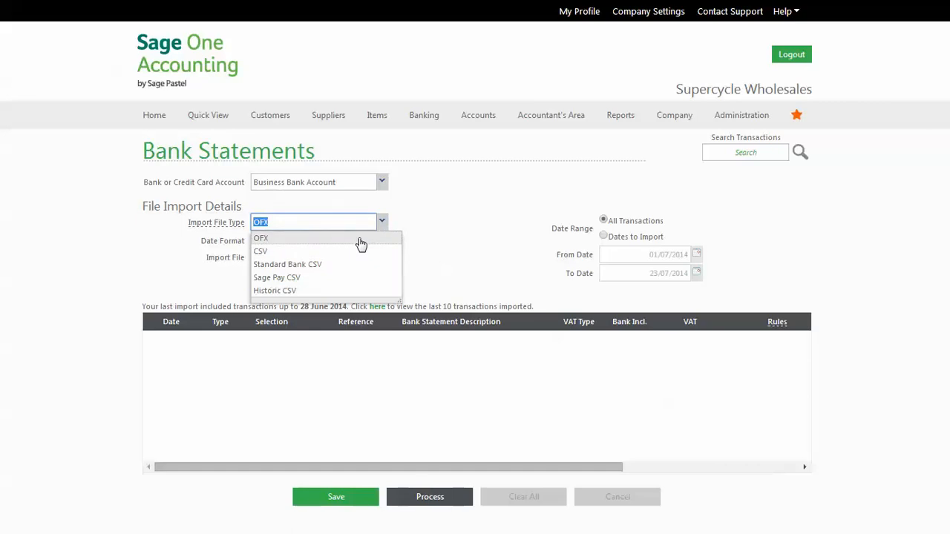
mouse_move(360, 246)
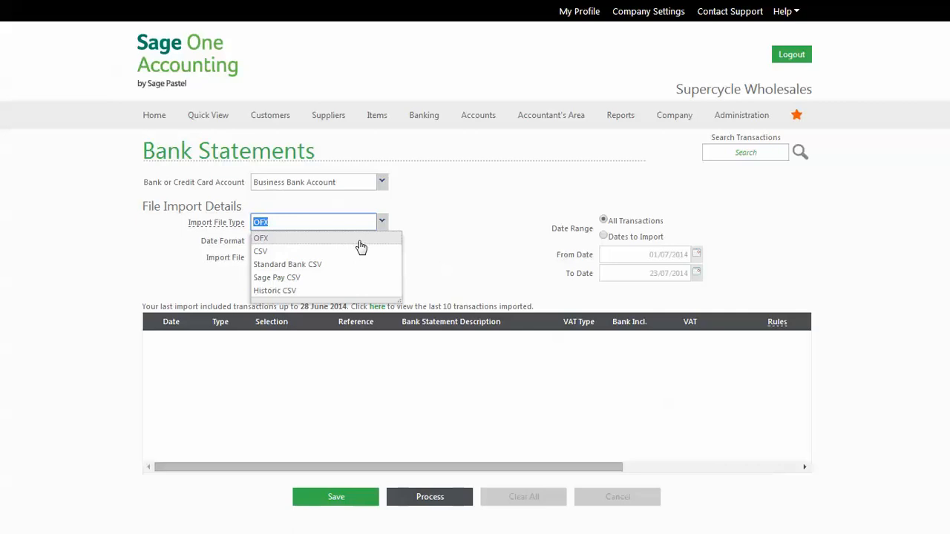
click(261, 251)
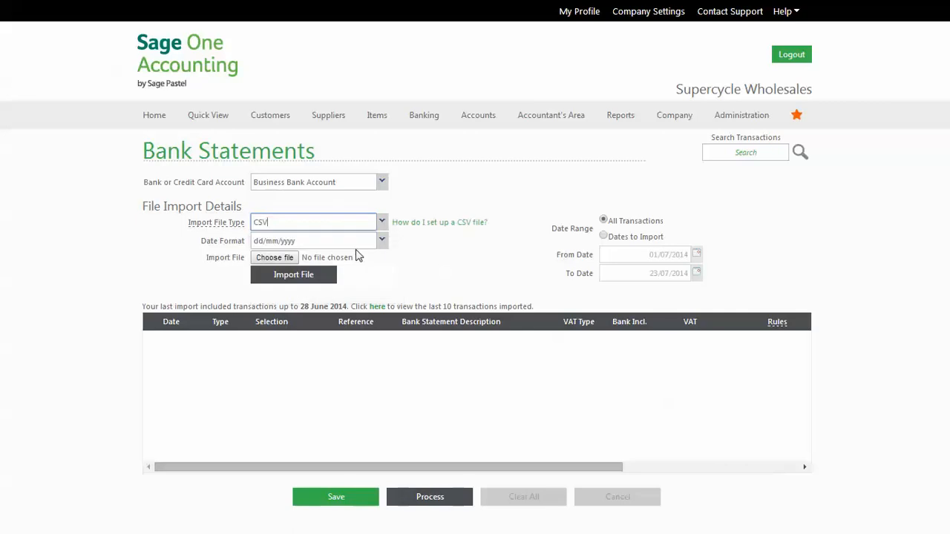
mouse_move(439, 222)
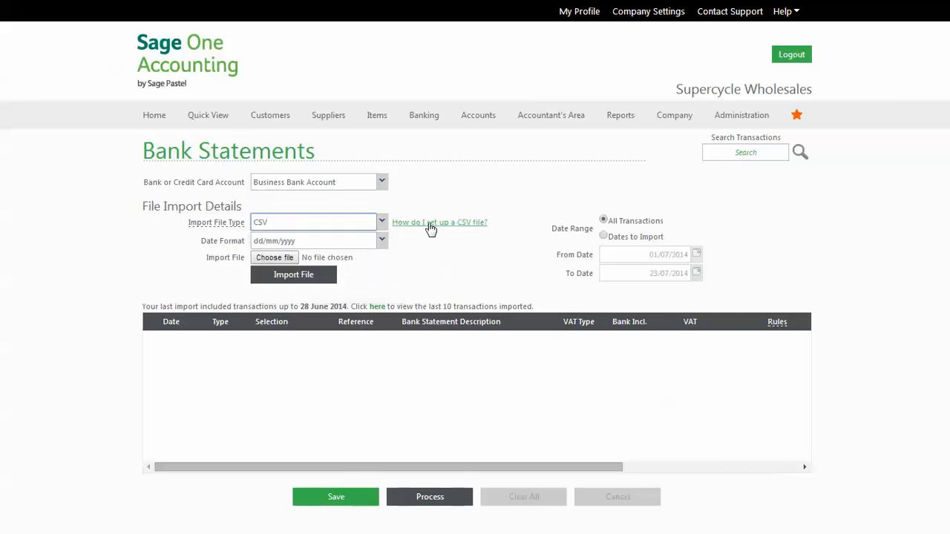
click(439, 222)
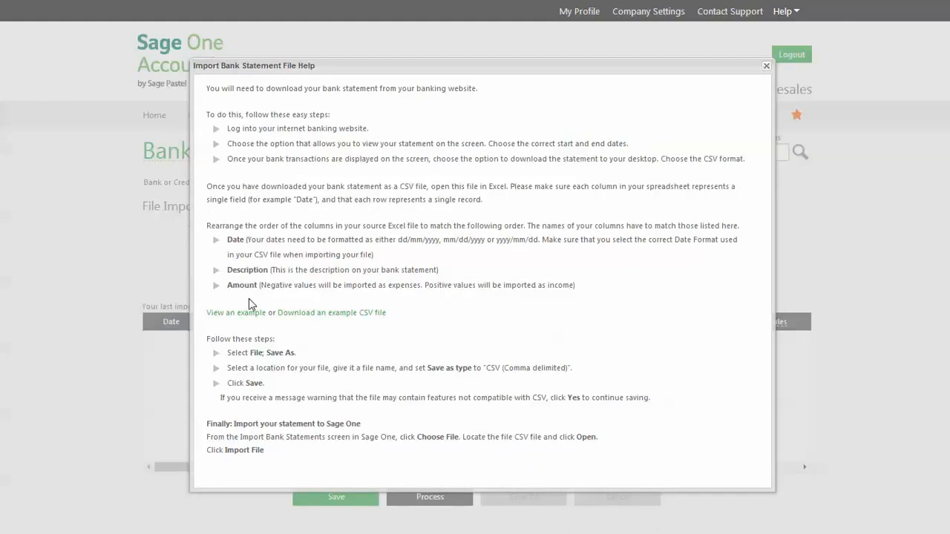
- View the CSV Import Example, then close it and the Import Bank Statement File Help
click(235, 312)
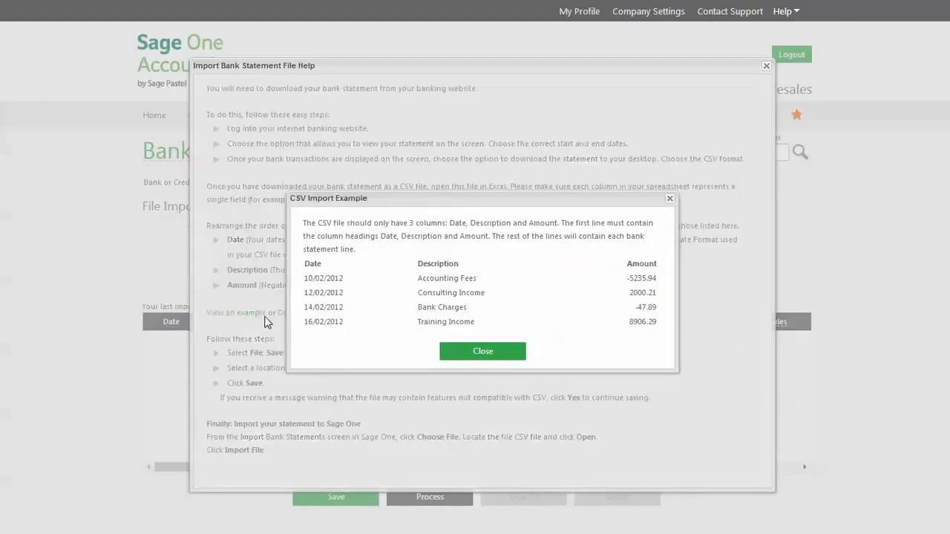
click(482, 351)
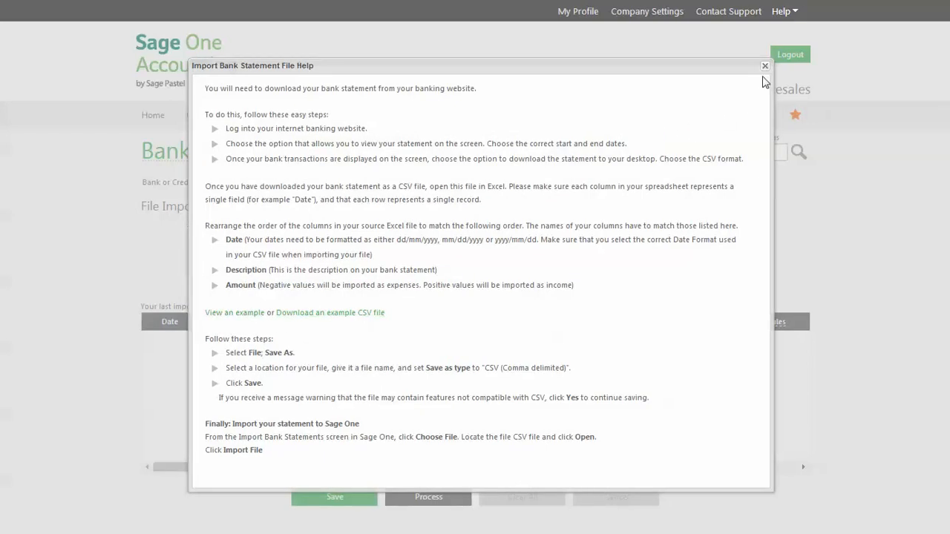
click(764, 67)
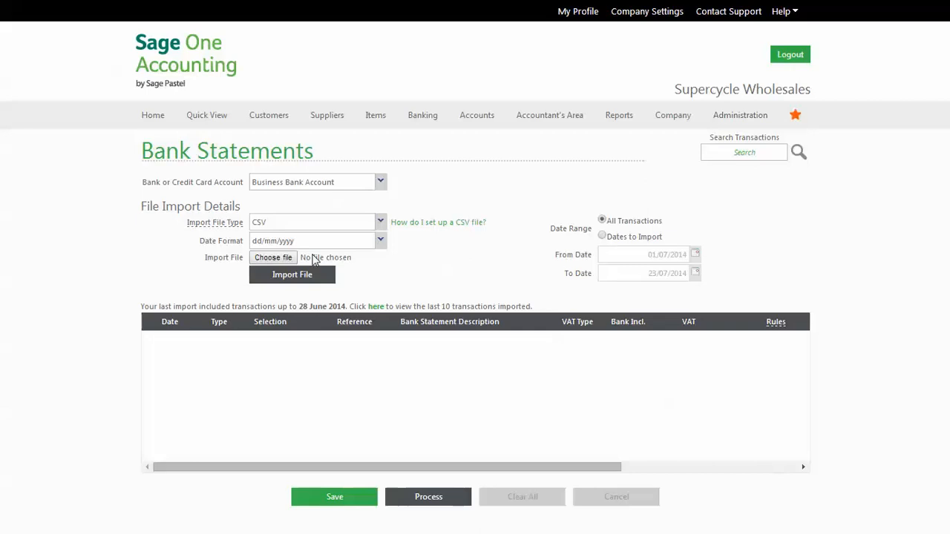
- Import the June Bank Statement file from Downloaded Bank Statements
click(274, 257)
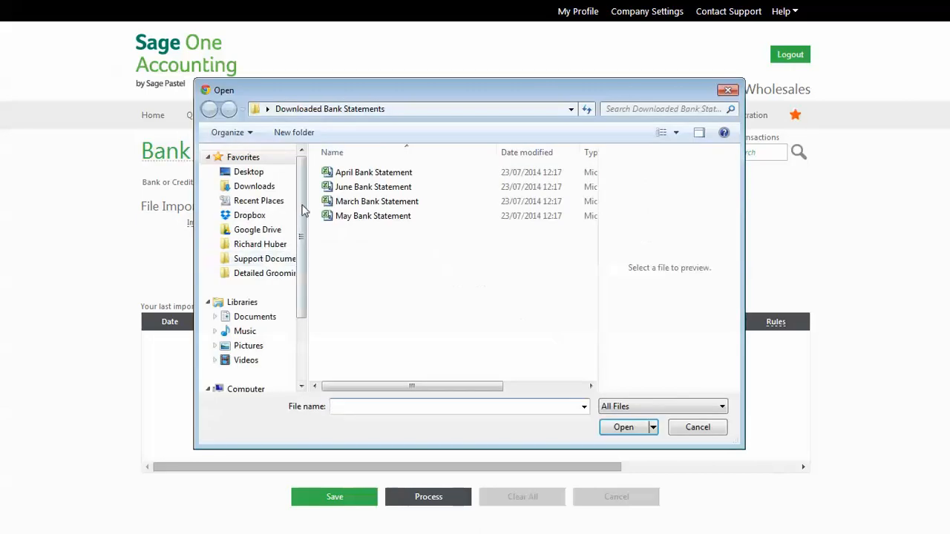
click(373, 187)
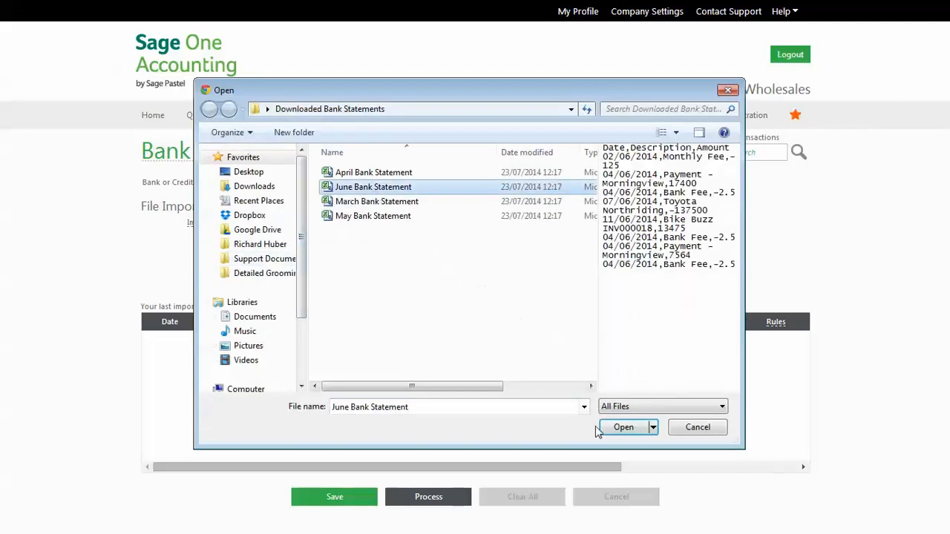
click(624, 427)
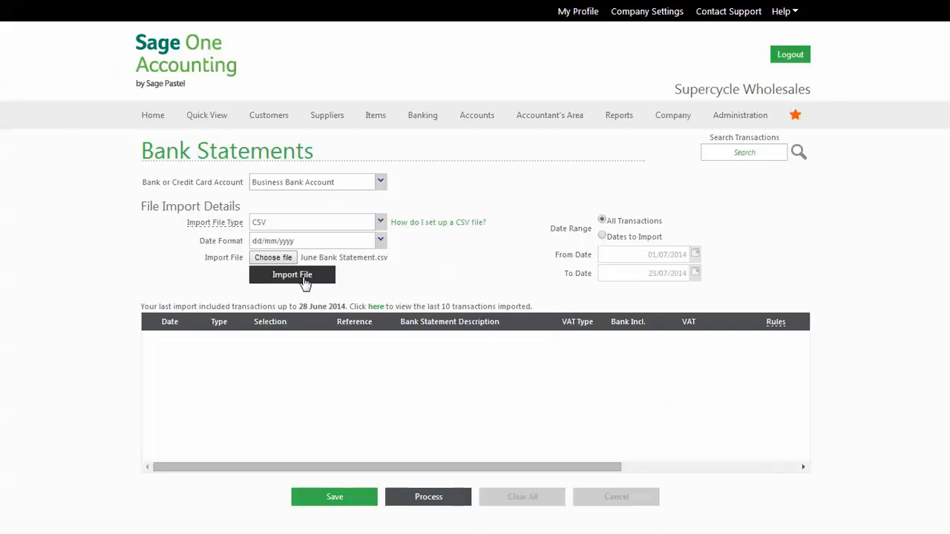
click(292, 275)
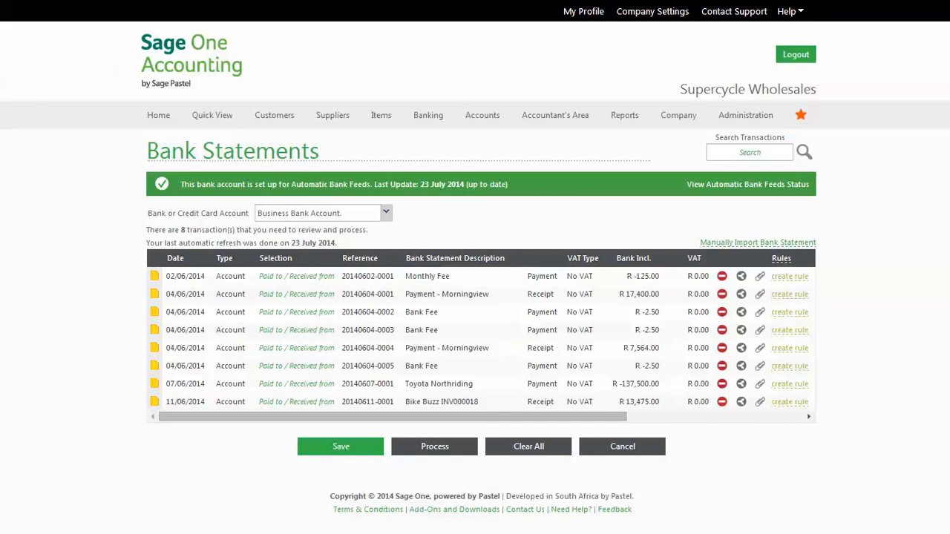
mouse_move(781, 258)
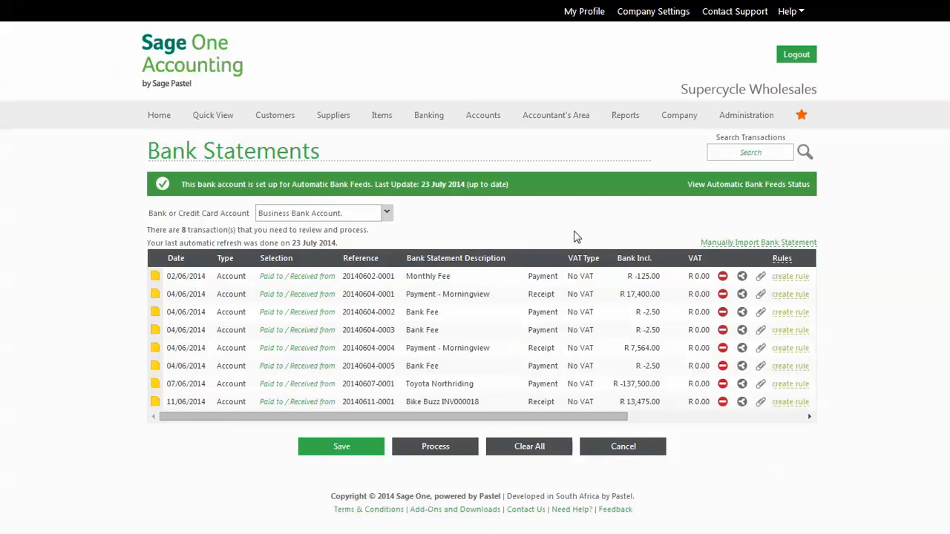
mouse_move(520, 261)
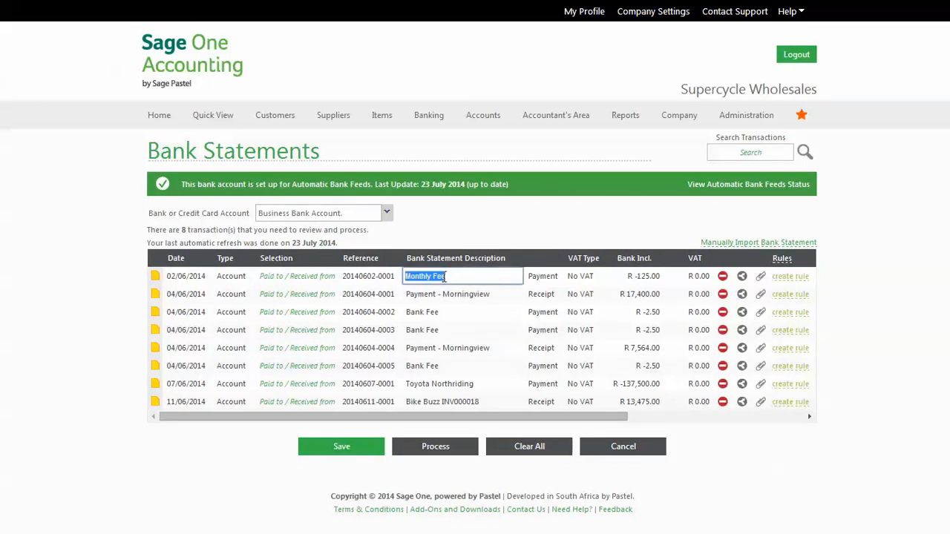
- Allocate the Monthly Fee transaction to Bank Charges and start a mapping rule from it
double_click(438, 276)
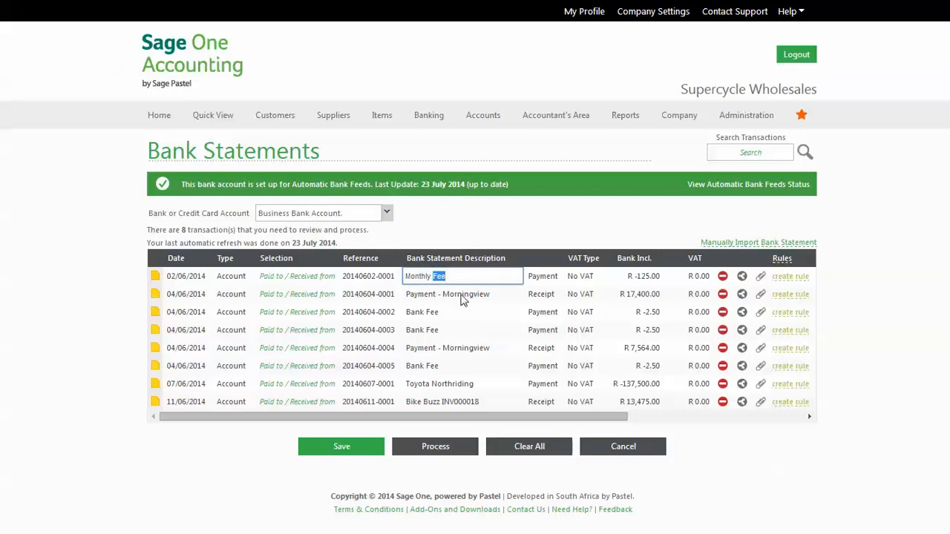
click(462, 329)
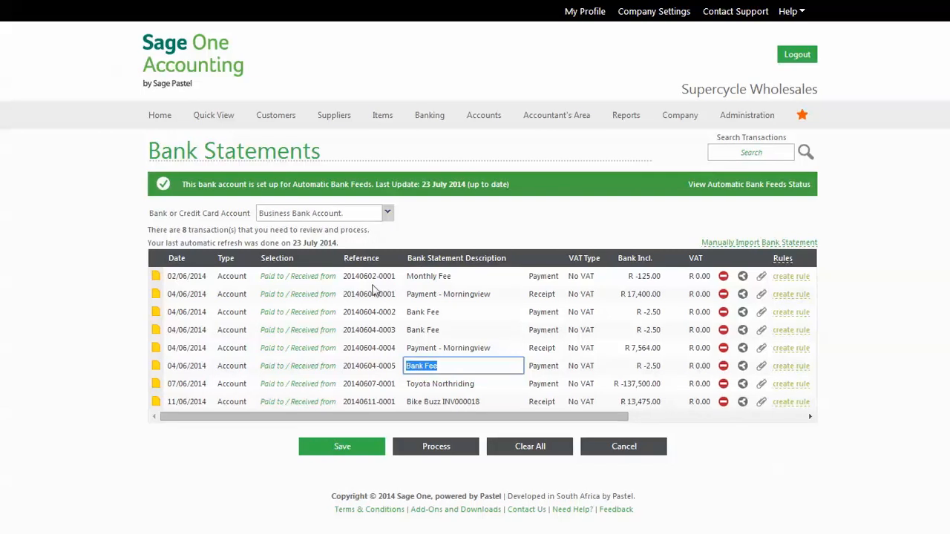
click(291, 276)
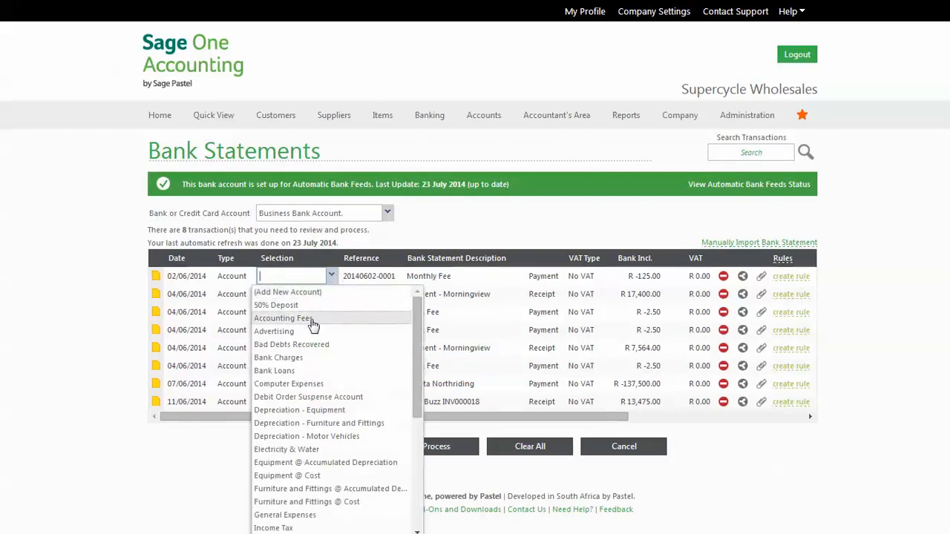
click(278, 357)
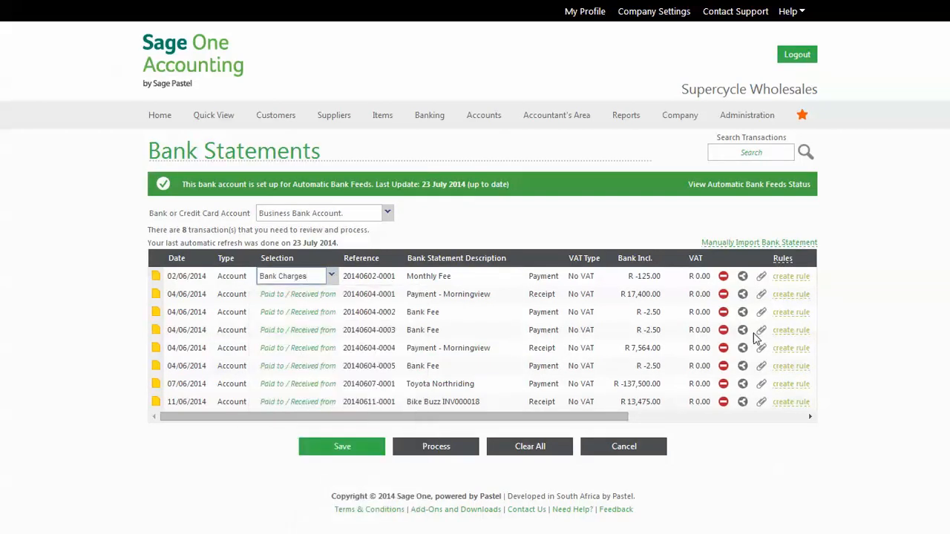
click(791, 276)
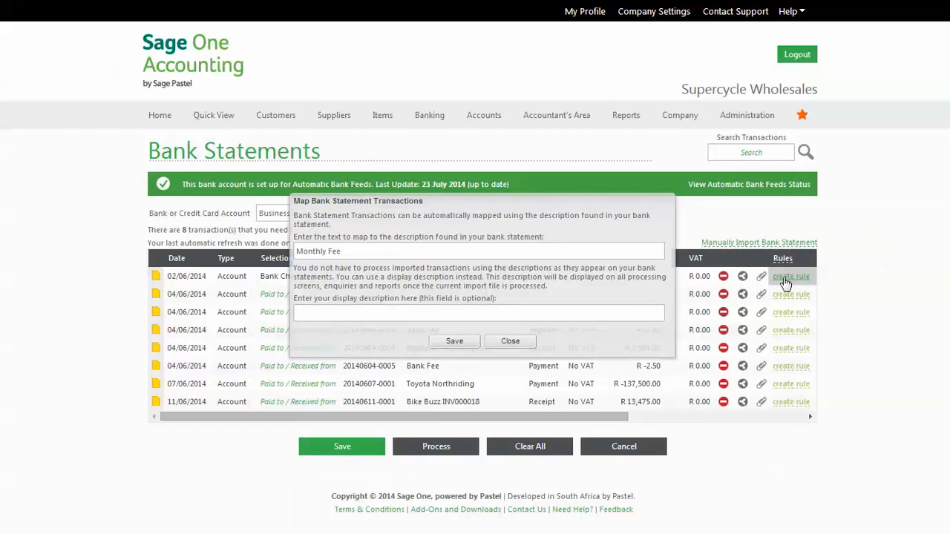
- Save a rule mapping 'Fee' to the display description 'Bank Charges'
double_click(311, 251)
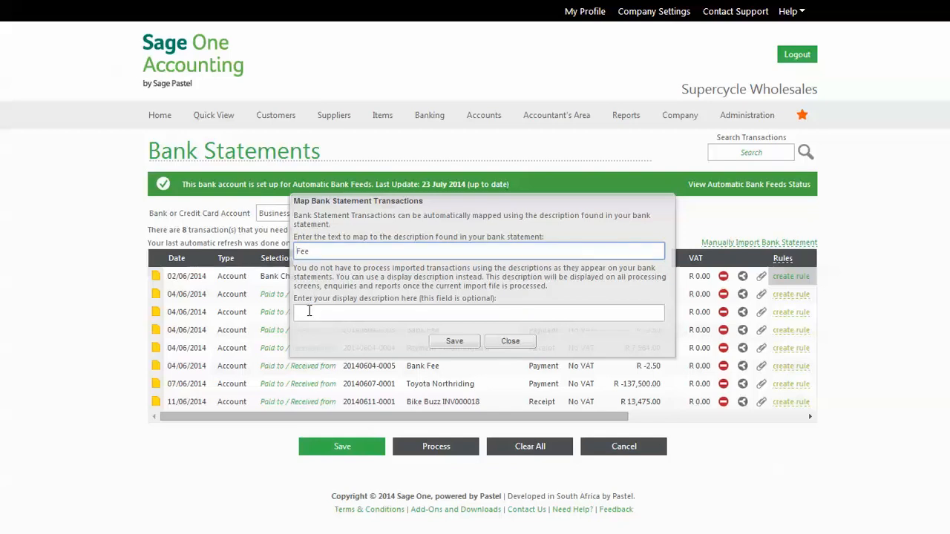
text(Bank Charges)
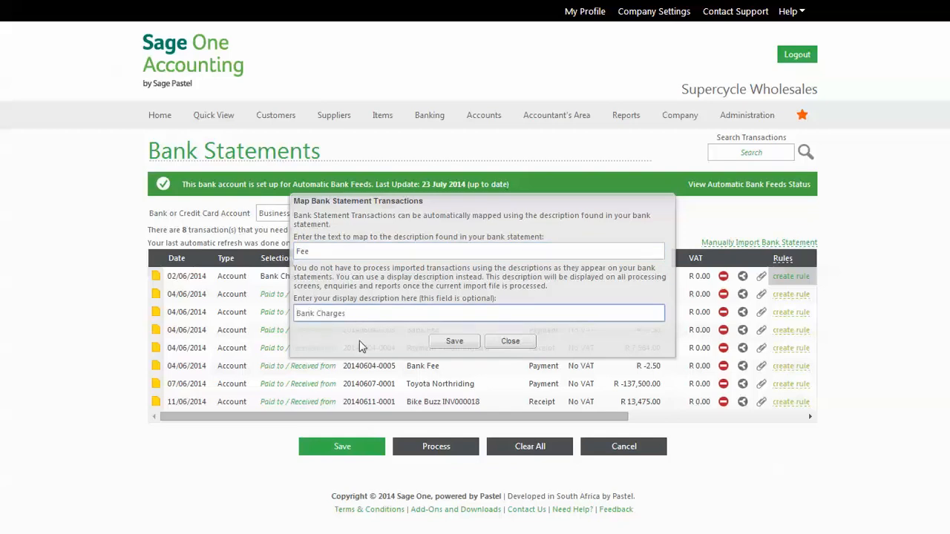
click(455, 340)
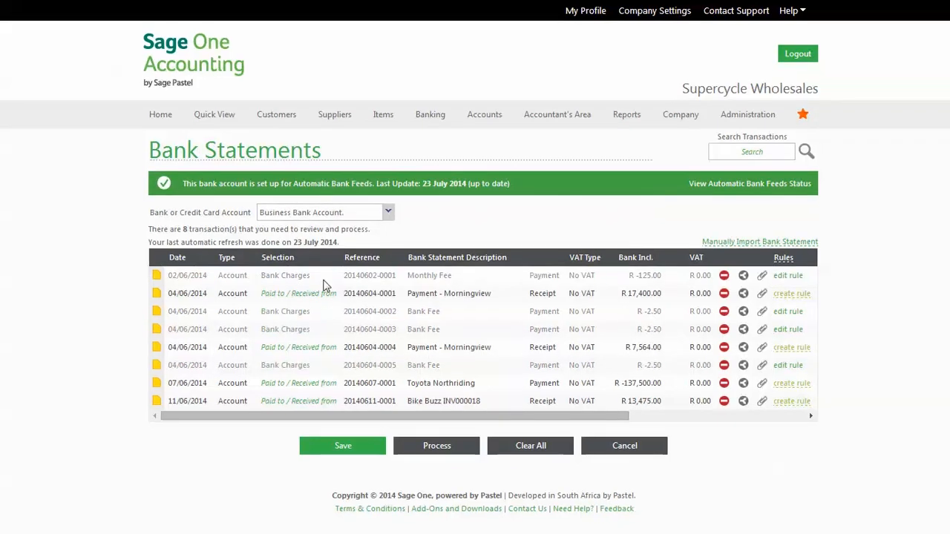
mouse_move(267, 328)
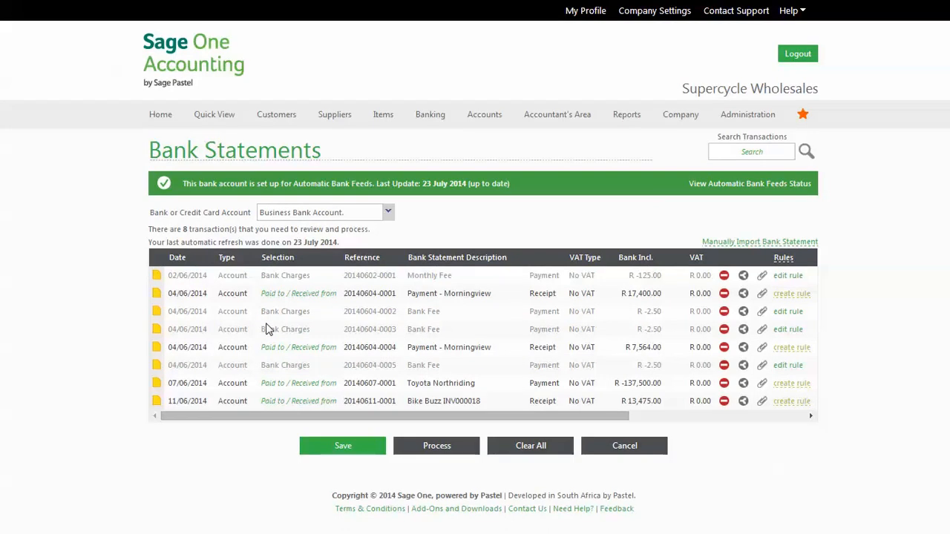
mouse_move(365, 375)
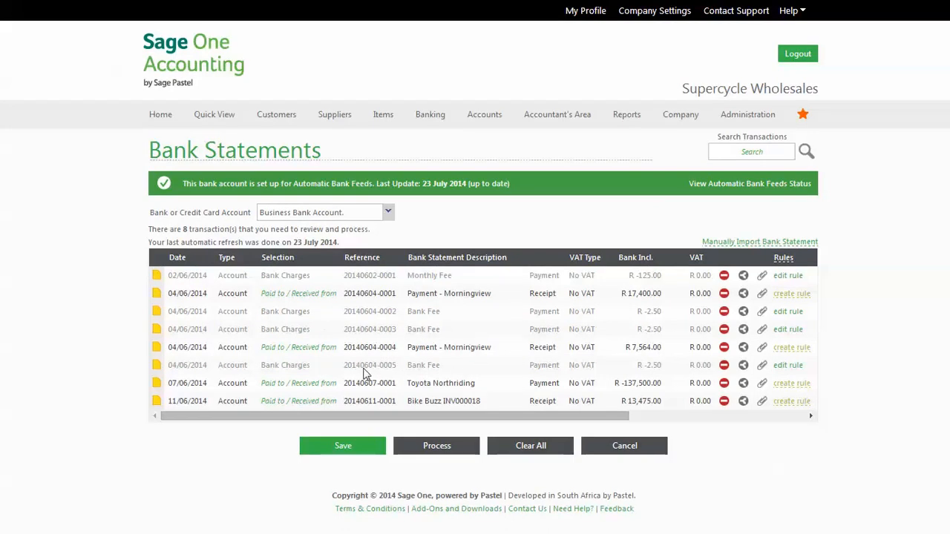